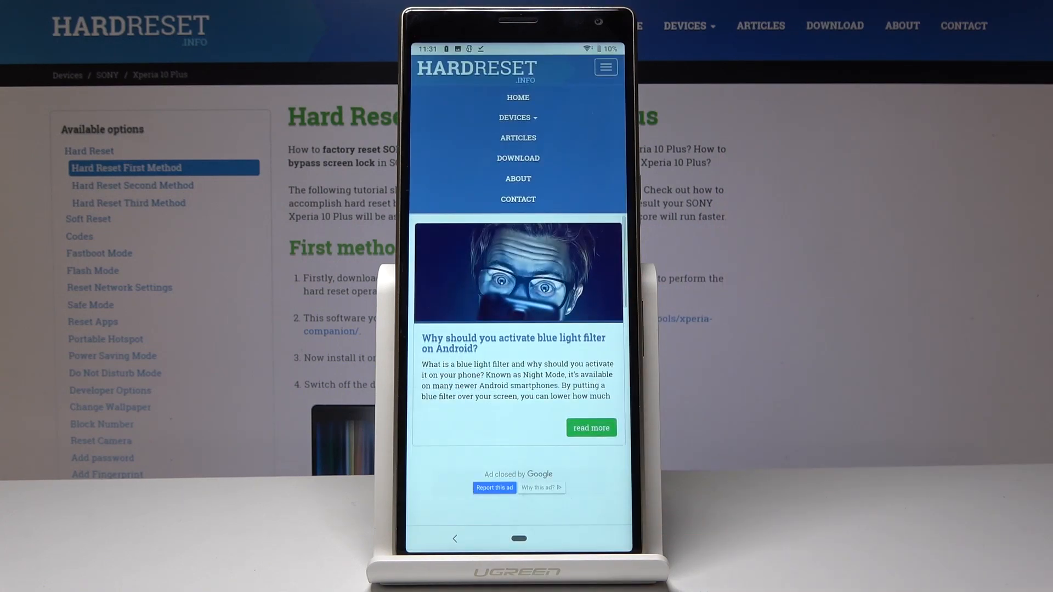
# Scroll to reveal the address bar and open Chrome's three-dot menu.
pyautogui.scroll(-3)
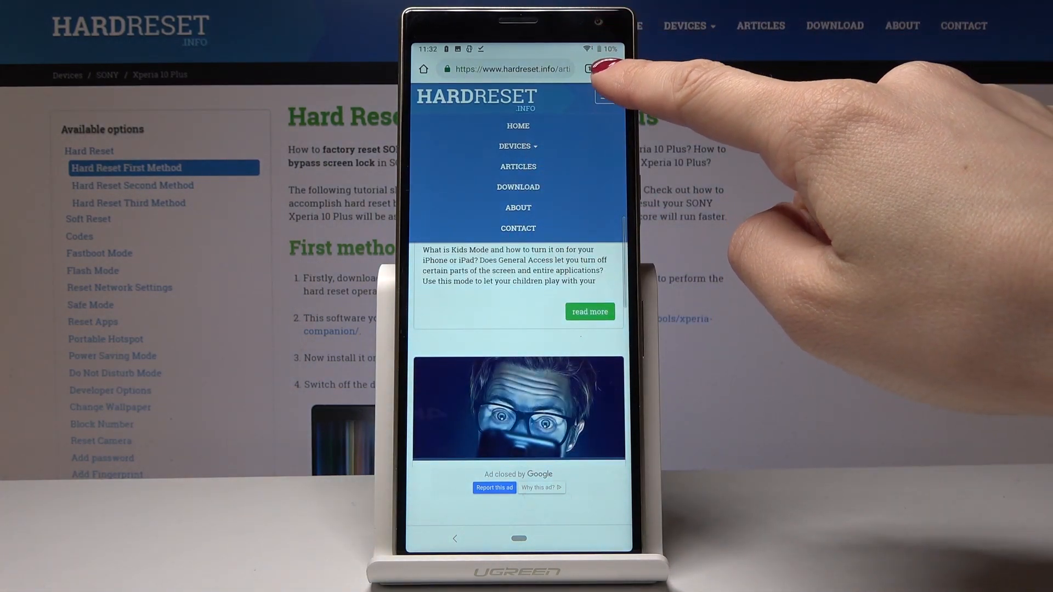
pyautogui.click(596, 70)
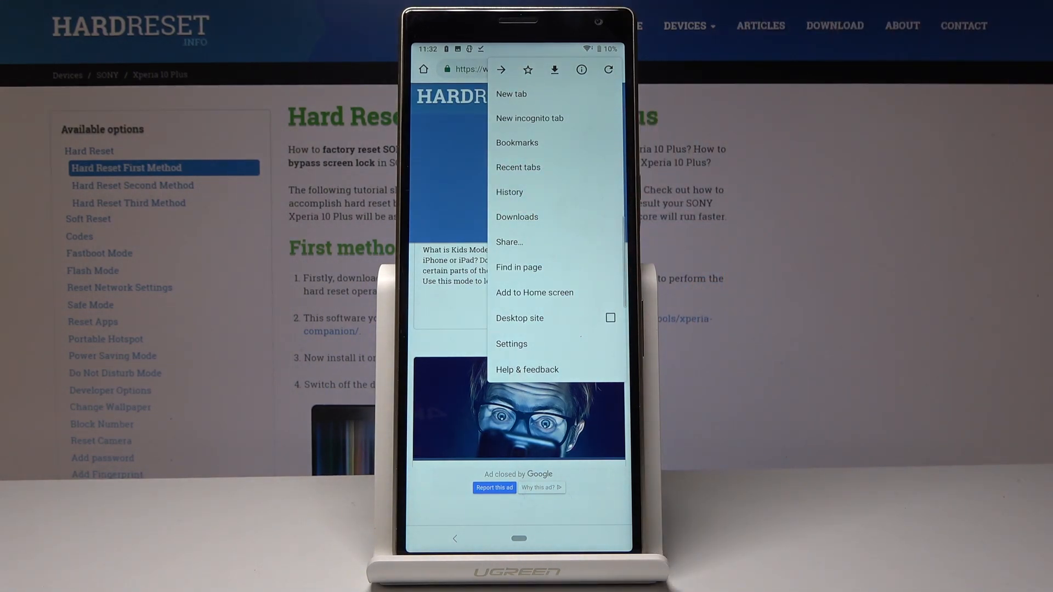
# Open History from the Chrome menu to see today's hardreset.info visits.
pyautogui.click(509, 192)
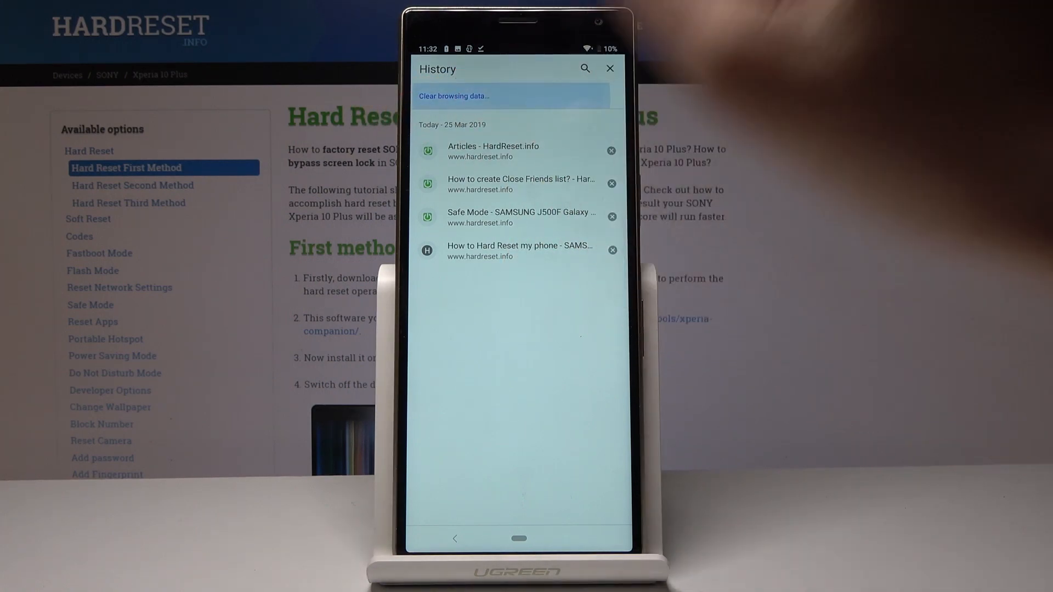
# Start clearing browsing data and switch to the Advanced tab's options.
pyautogui.click(453, 96)
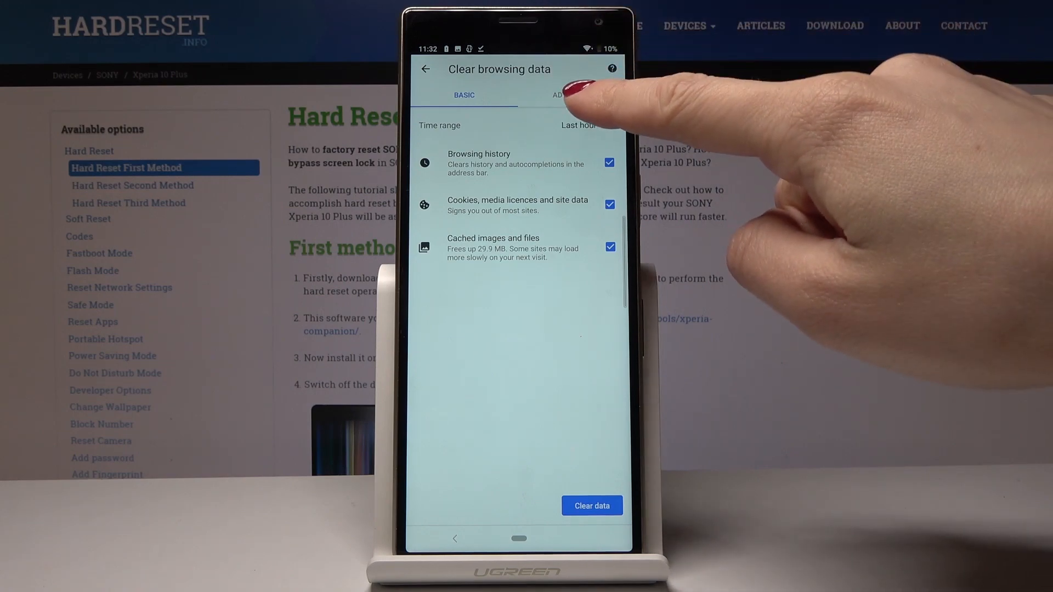
pyautogui.click(572, 95)
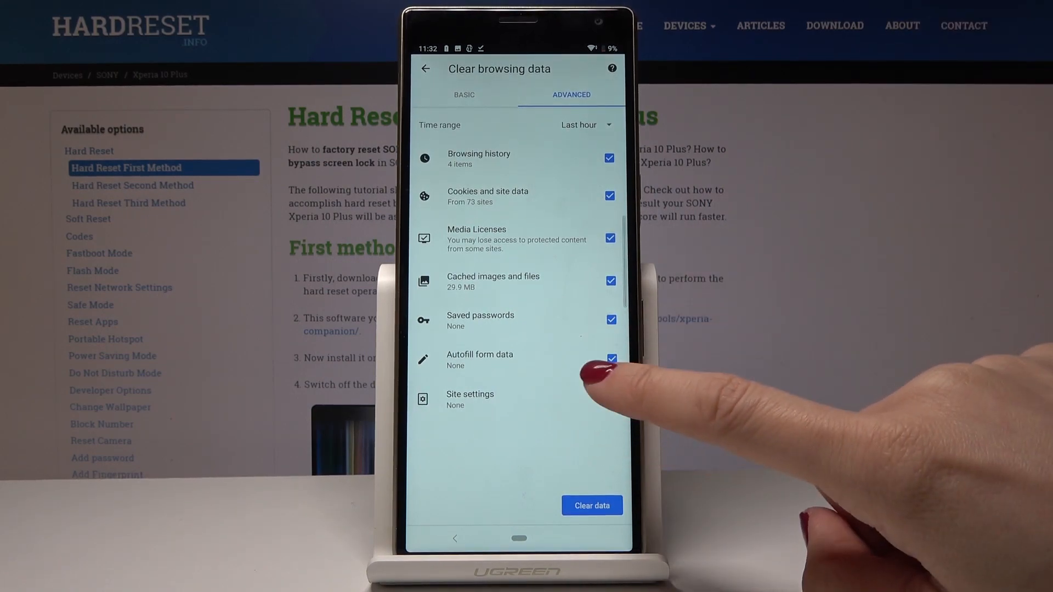
# Tick Site settings and expand the time range choices.
pyautogui.click(612, 399)
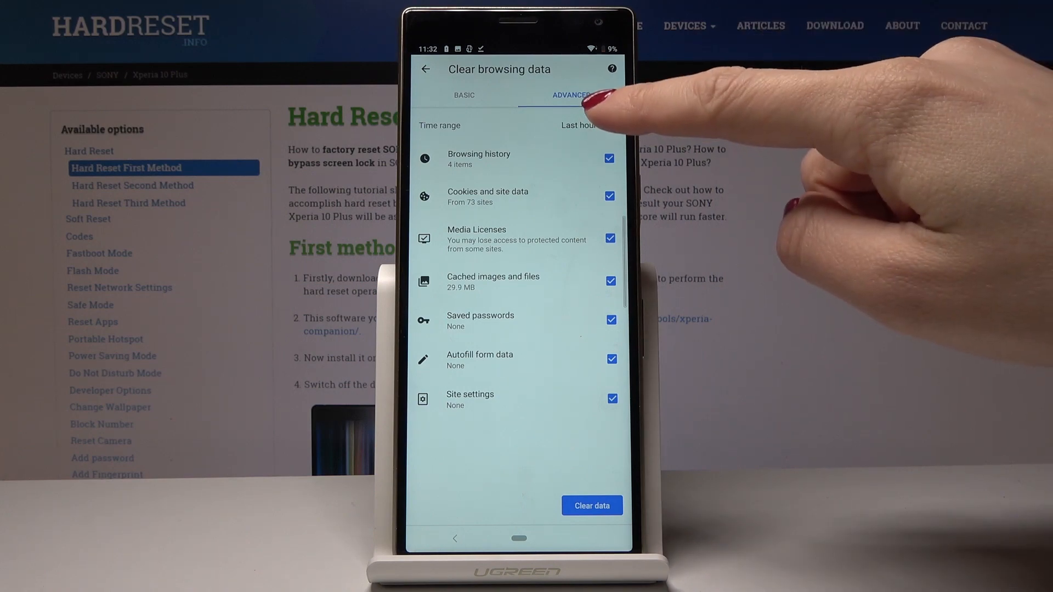
pyautogui.click(578, 125)
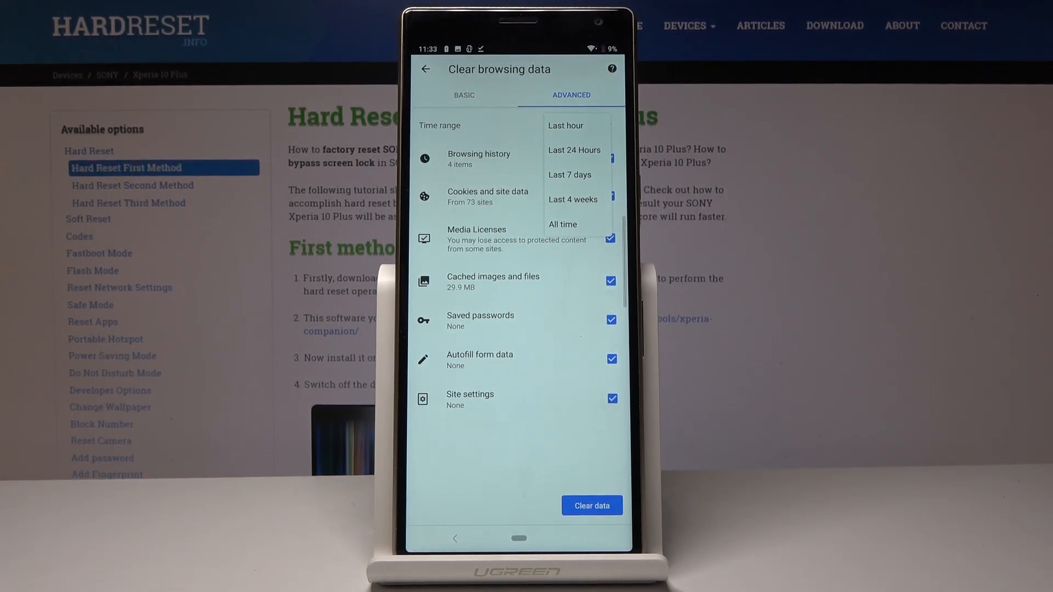
# Clear the last 4 weeks of browsing data, confirming site storage removal.
pyautogui.click(573, 200)
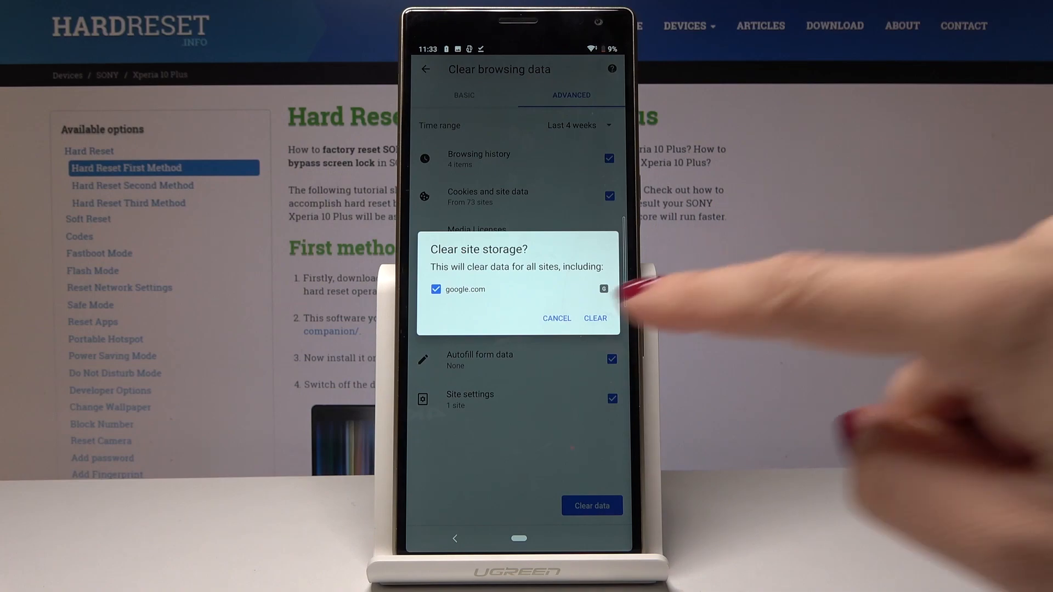
pyautogui.click(595, 319)
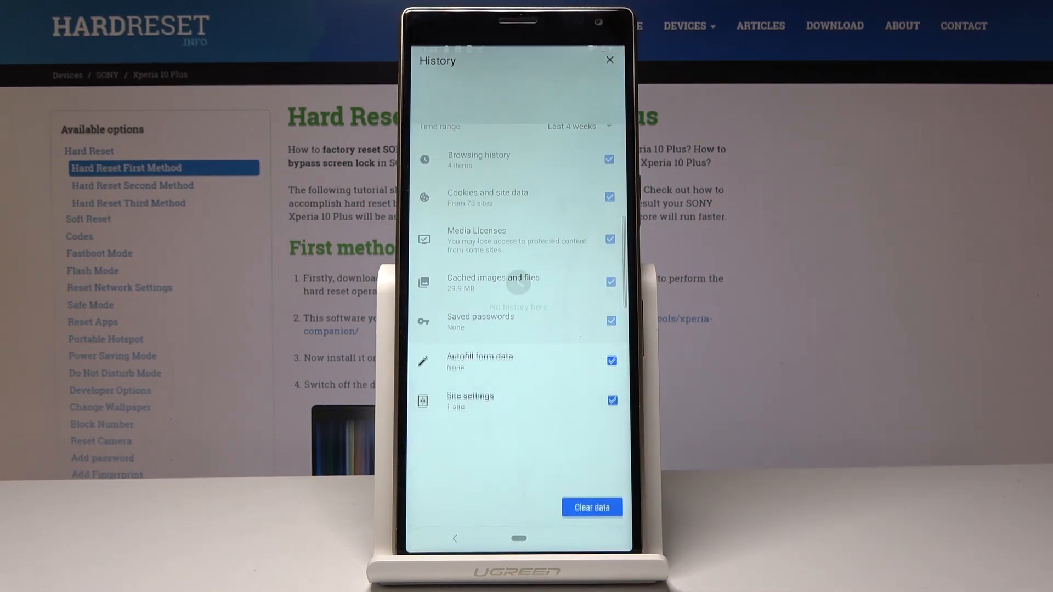
pyautogui.click(592, 507)
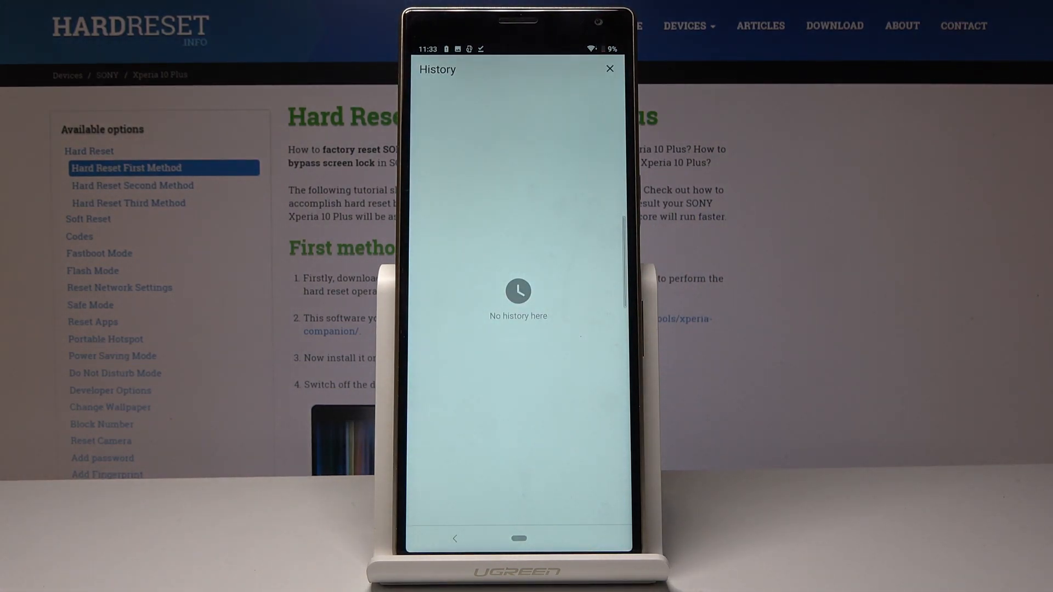